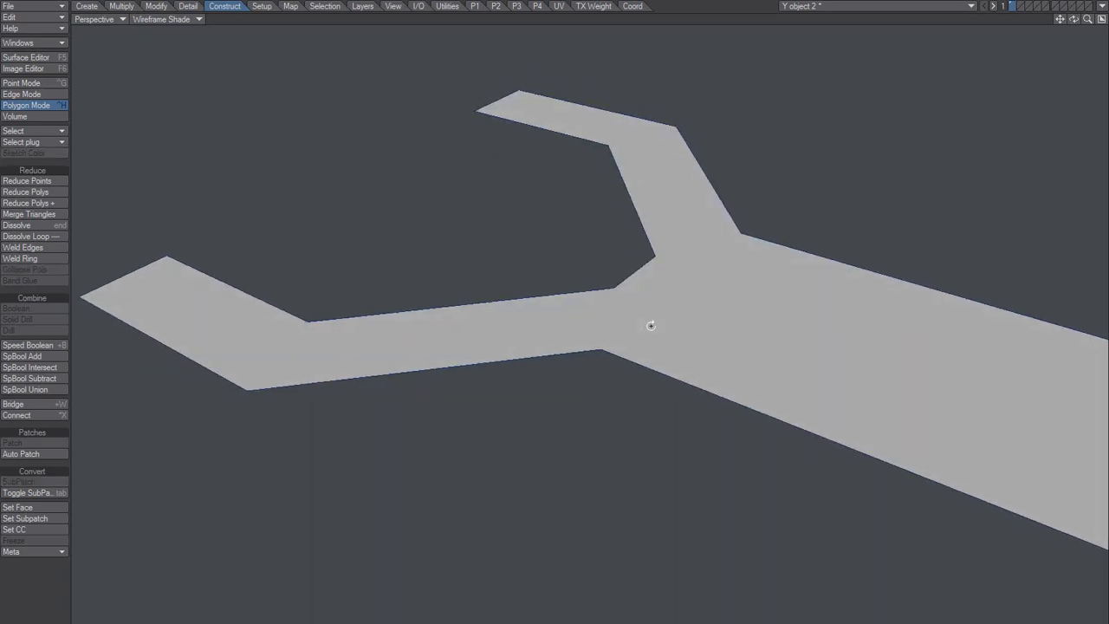
- Tilt the perspective view of the flat Y-shaped slab before extruding it
drag(651, 325, 620, 347)
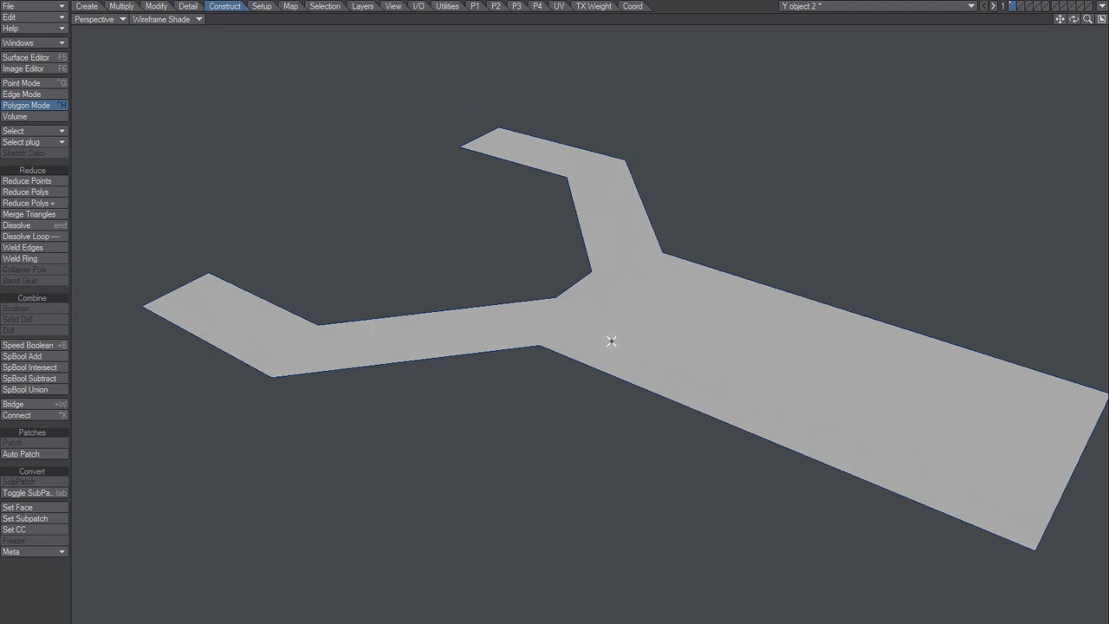
mouse_move(601, 336)
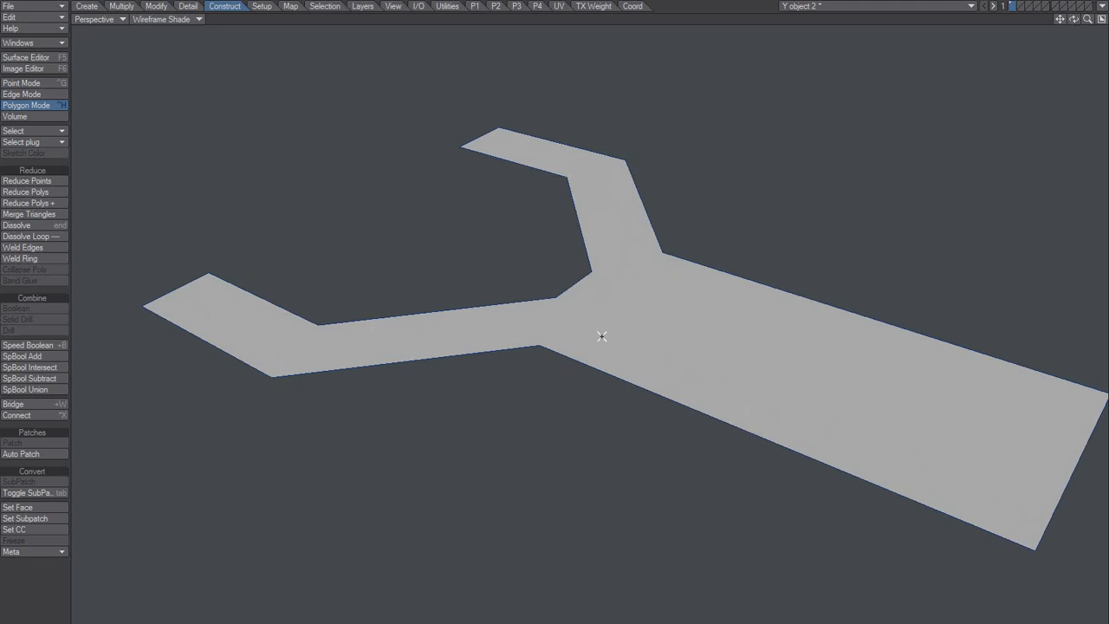
mouse_move(596, 332)
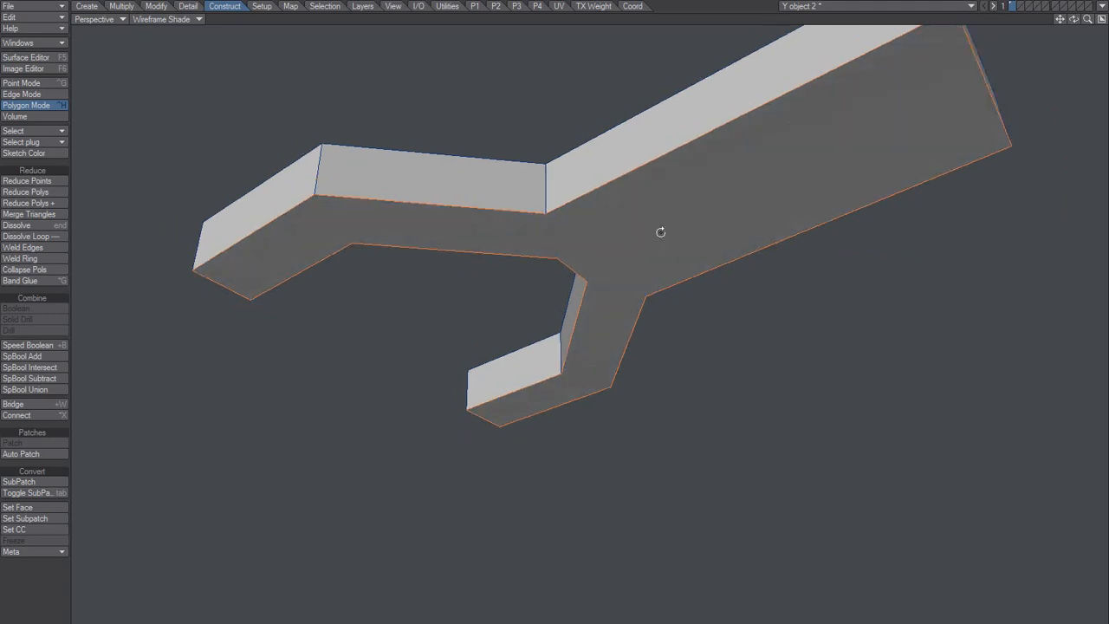
- Orbit the view to inspect the top of the bevelled solid and its junction corners
drag(661, 232, 547, 331)
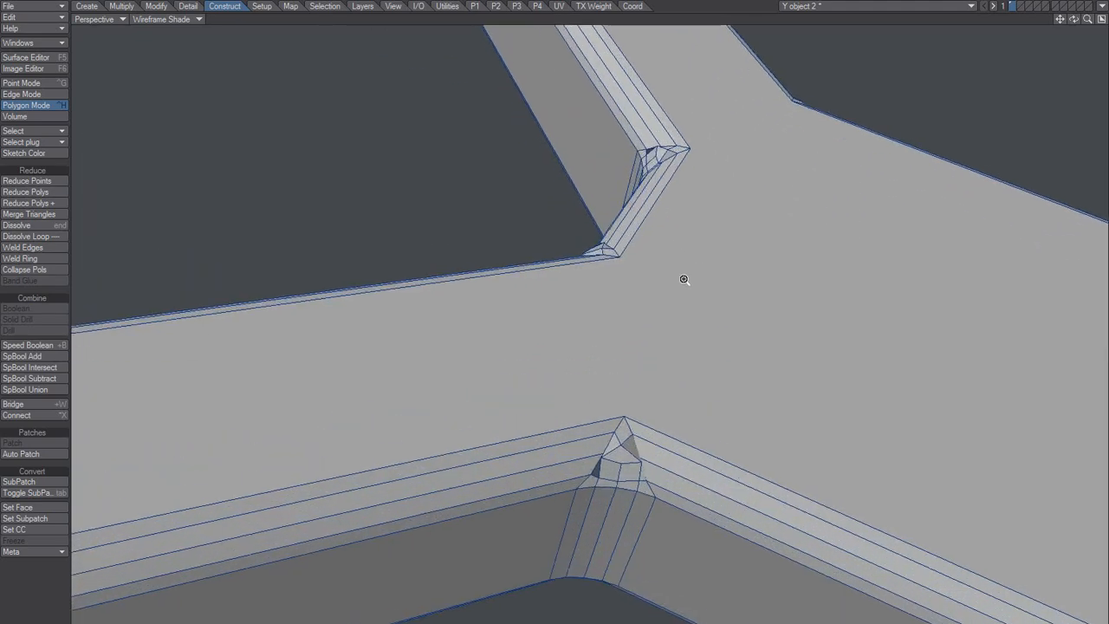
drag(684, 279, 563, 305)
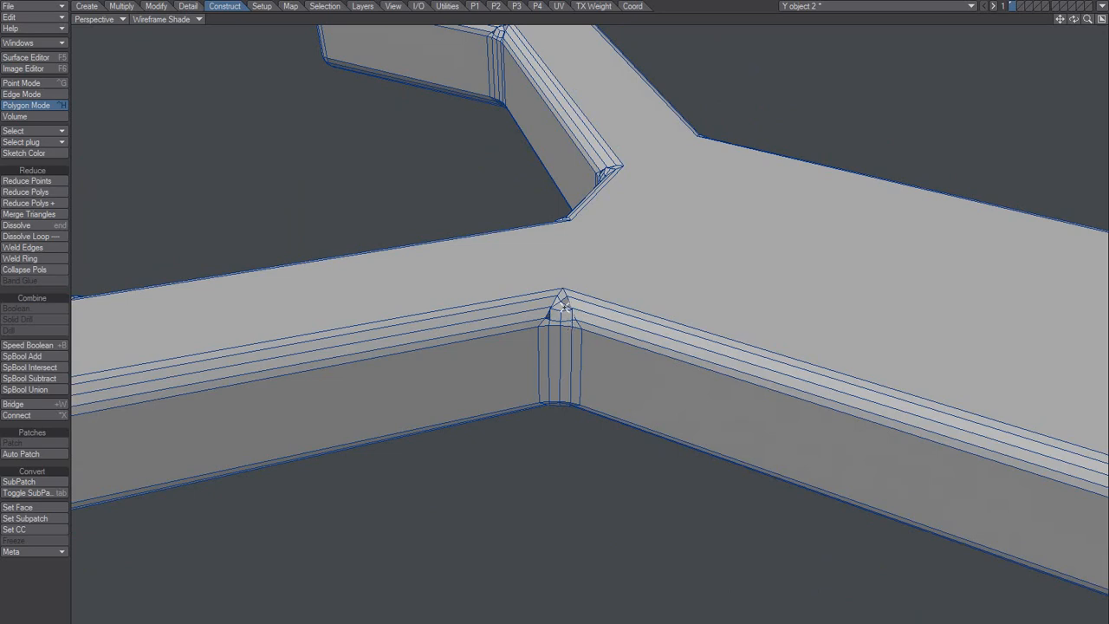
mouse_move(516, 353)
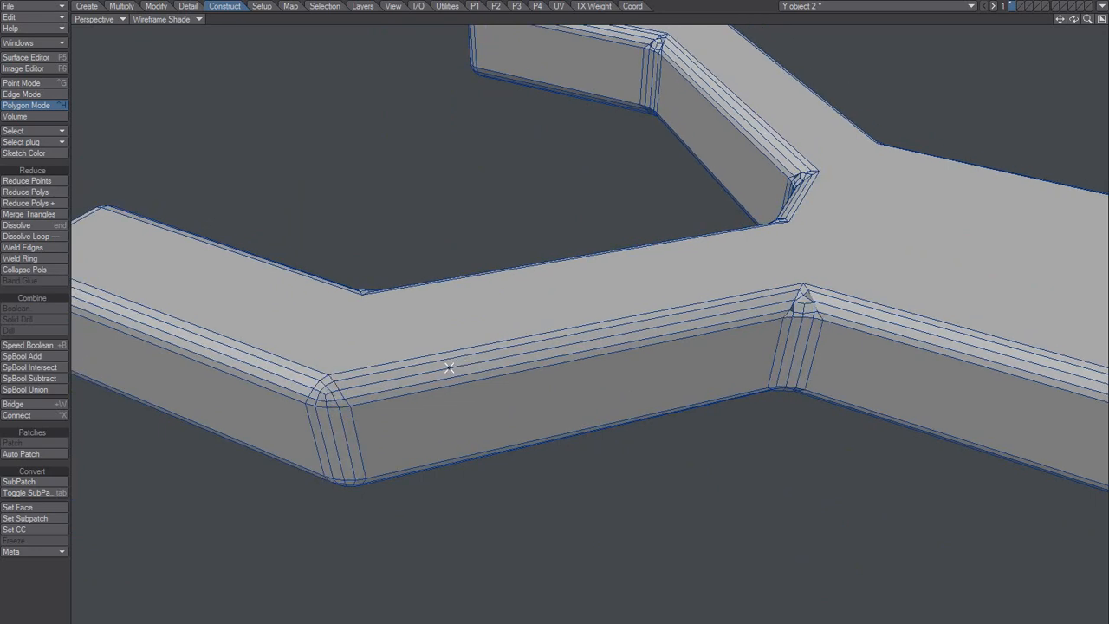
- Select the edge group from Edge Statistics and return to Polygon mode
click(20, 93)
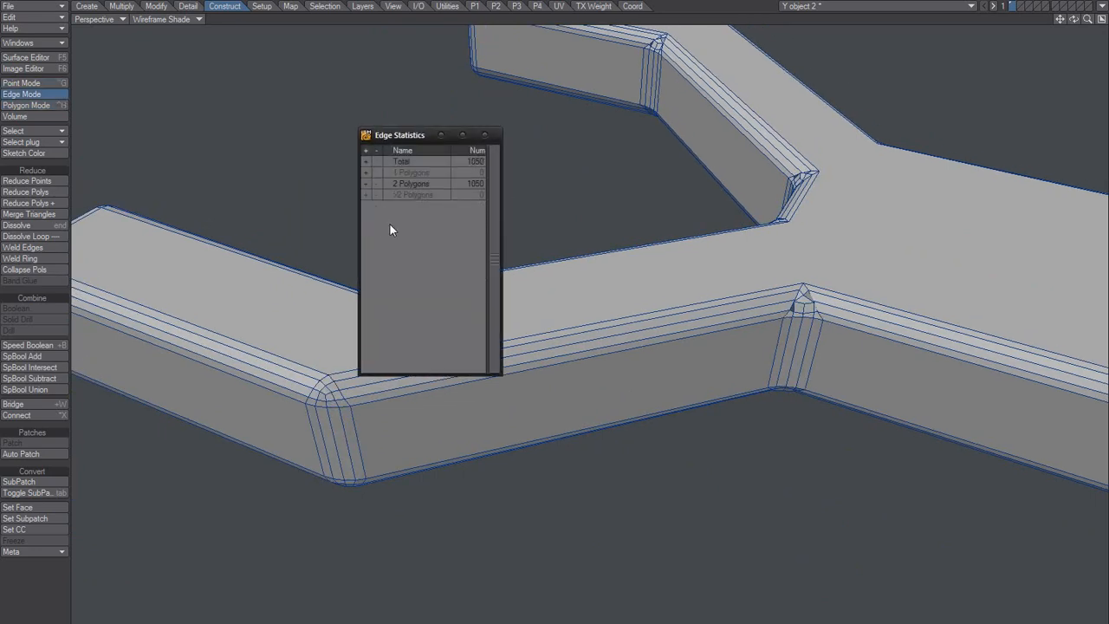
click(21, 84)
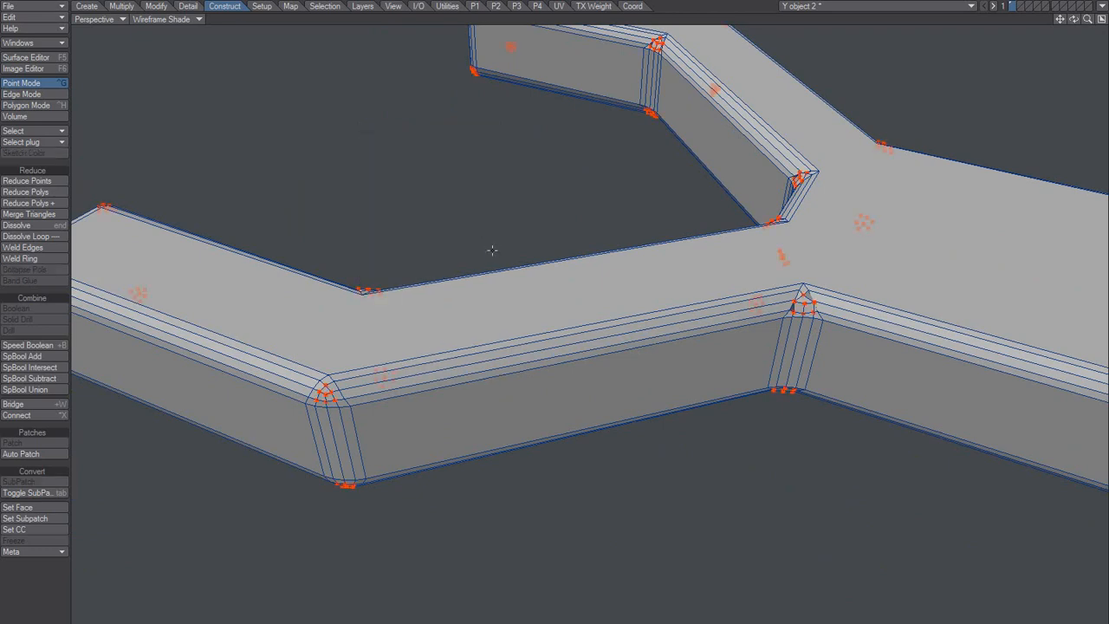
click(26, 106)
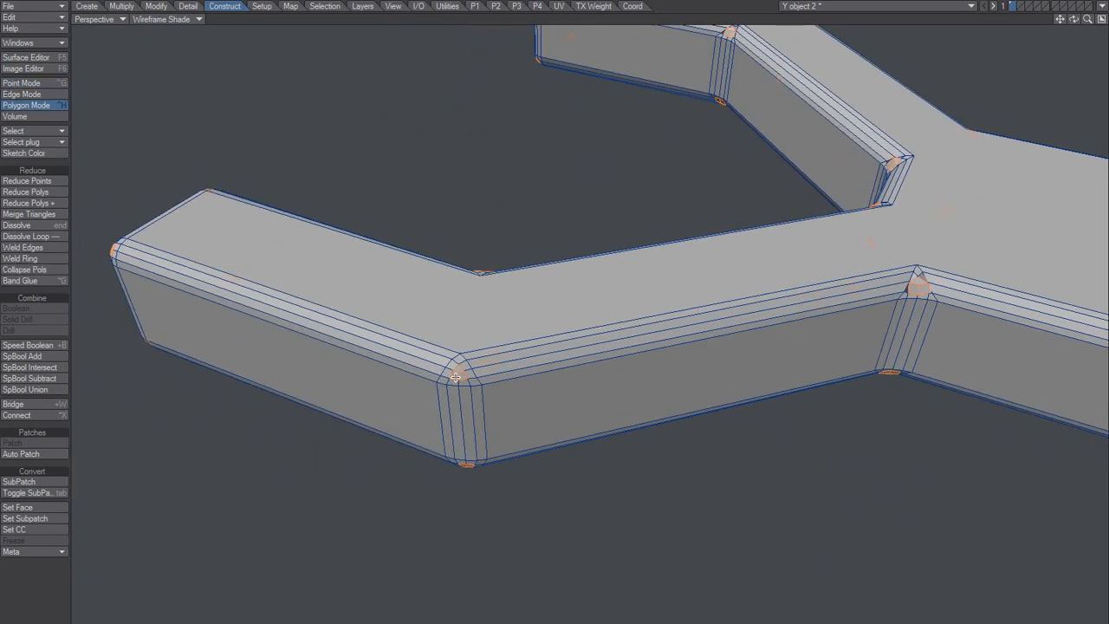
mouse_move(516, 376)
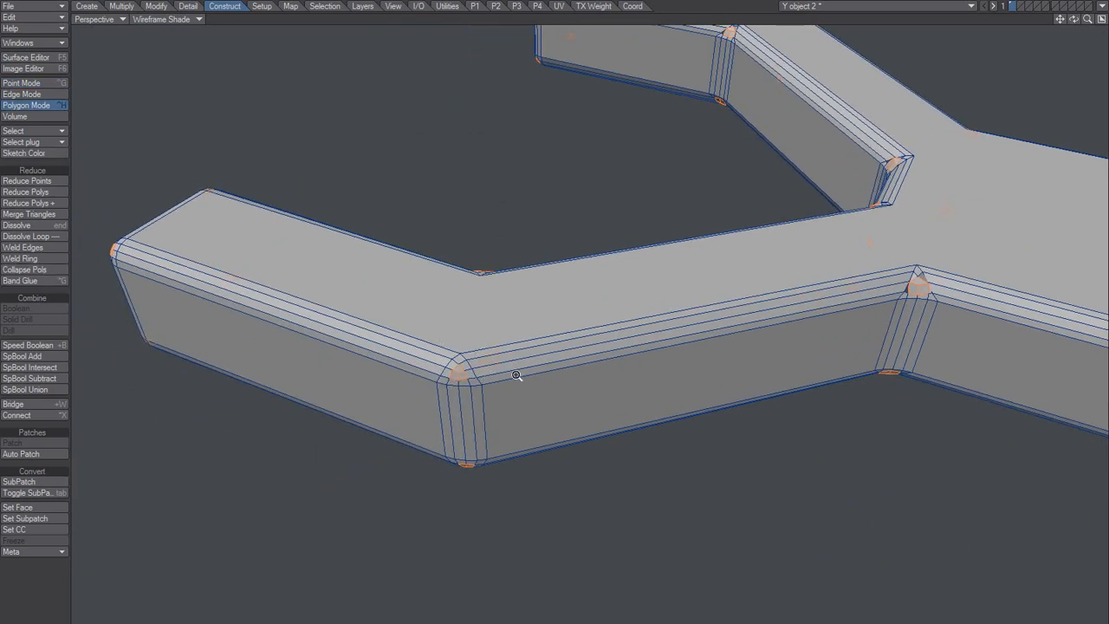
- Orbit to the front corners and bring up the viewport display-style list
drag(516, 374, 506, 388)
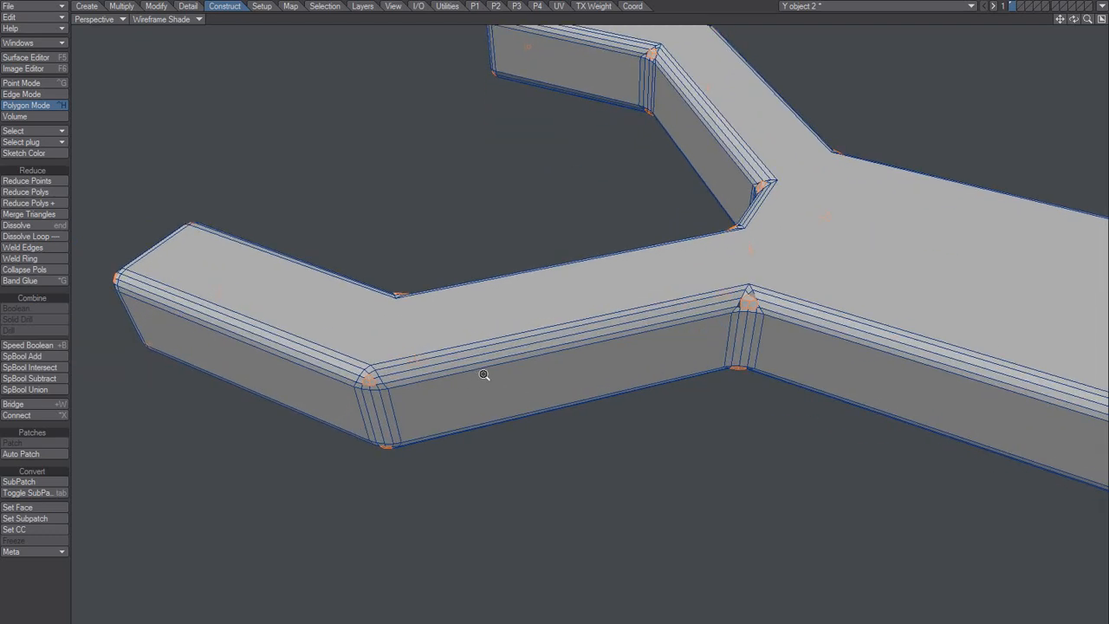
click(163, 19)
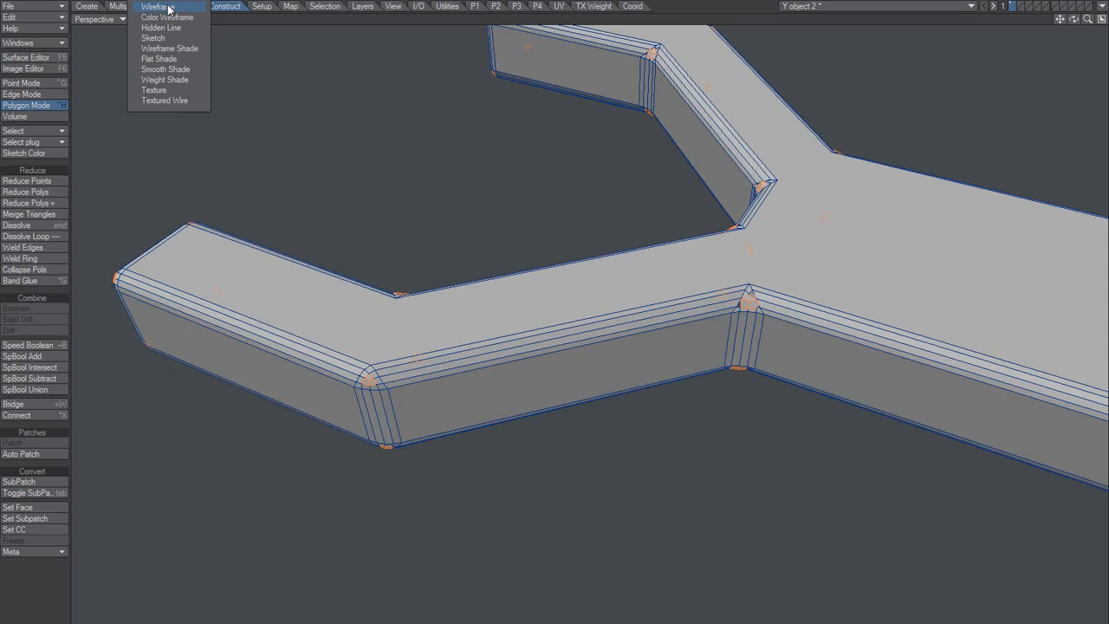
click(156, 7)
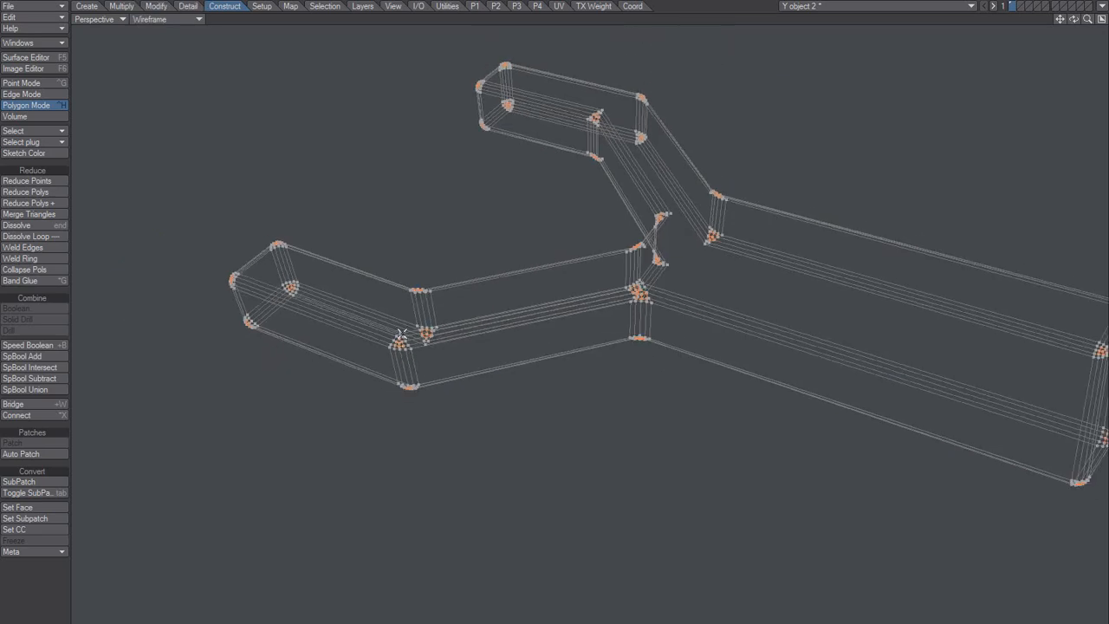
mouse_move(374, 286)
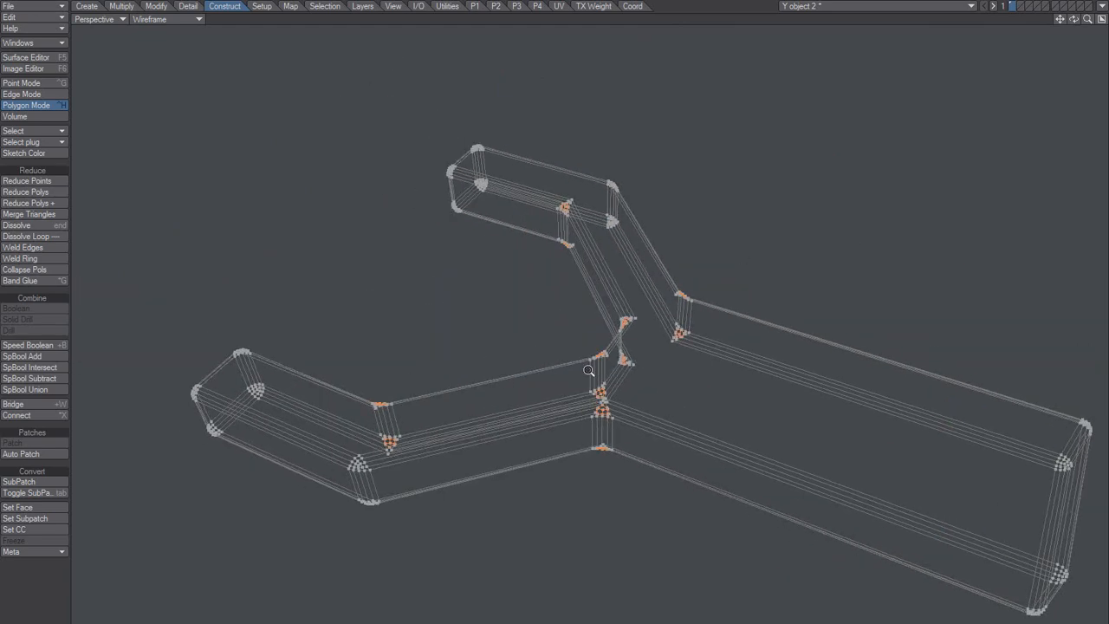
click(166, 19)
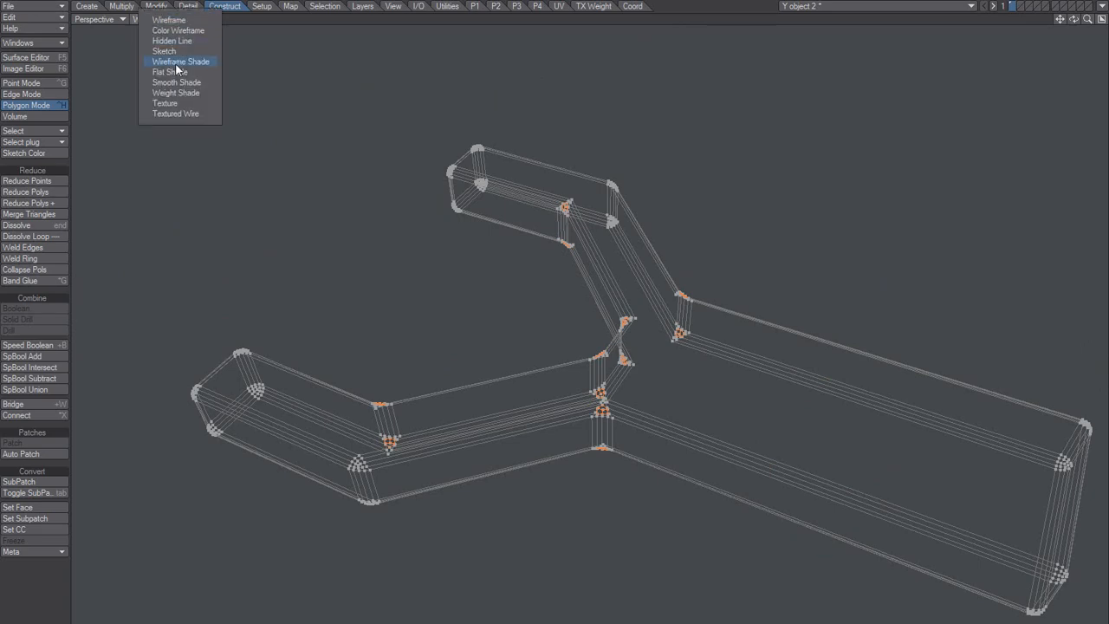
click(180, 60)
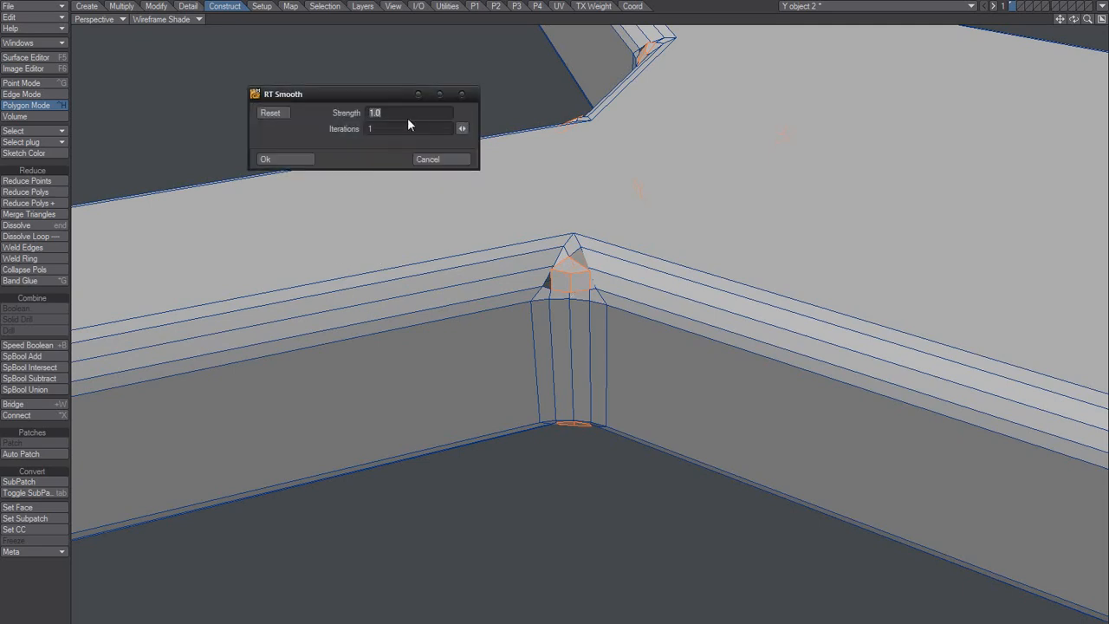
- Apply RT Smooth at 200 iterations to the corner points and inspect the smoothed corners
text(200)
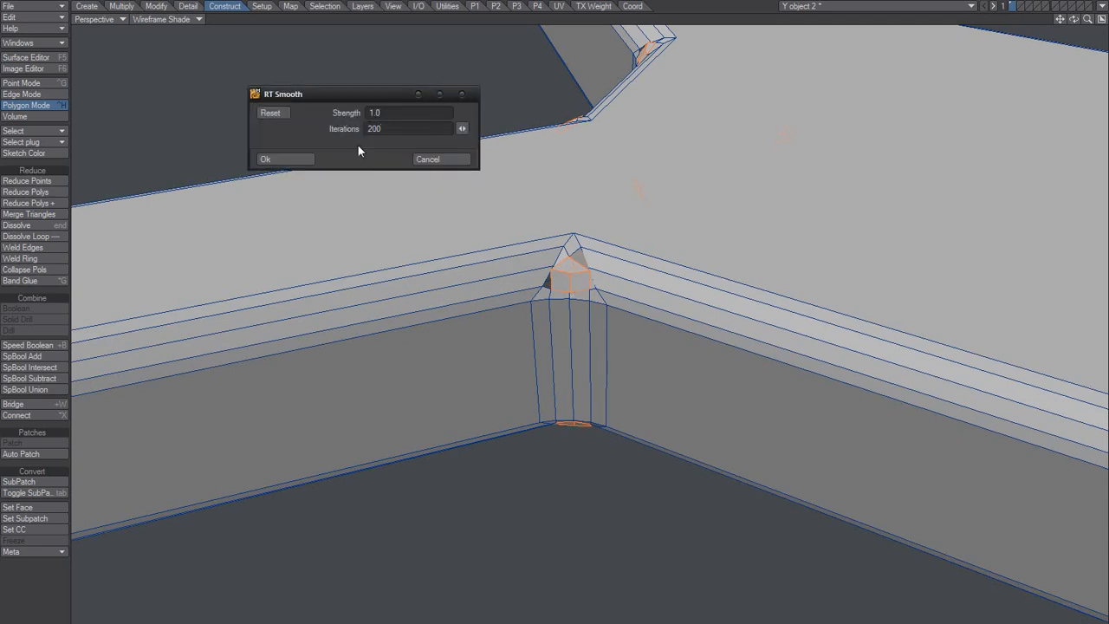
click(265, 160)
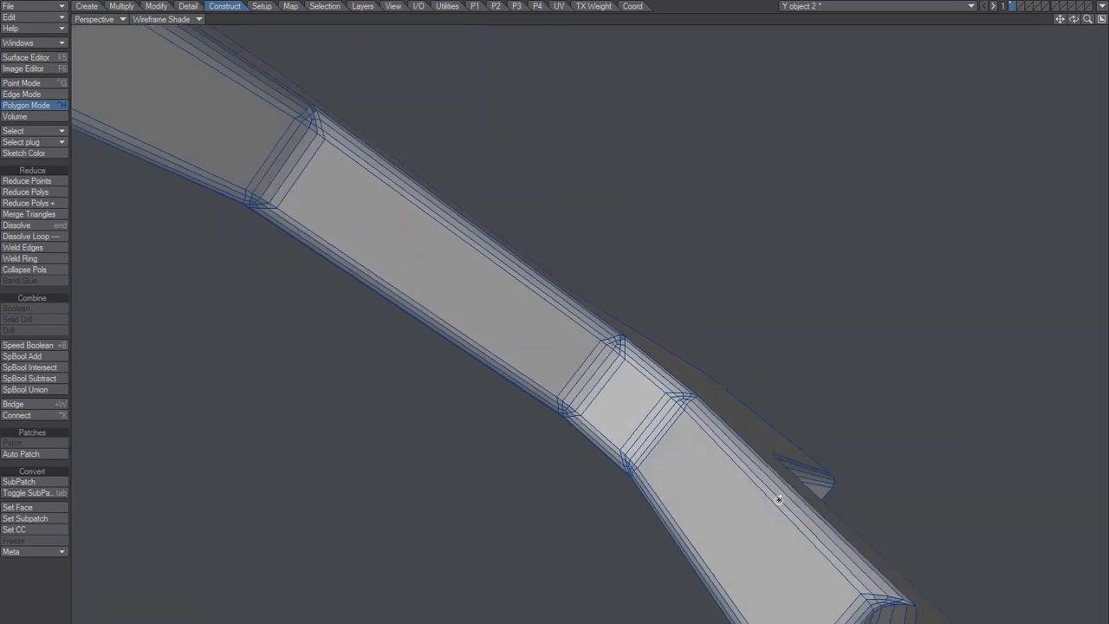
drag(776, 499, 517, 399)
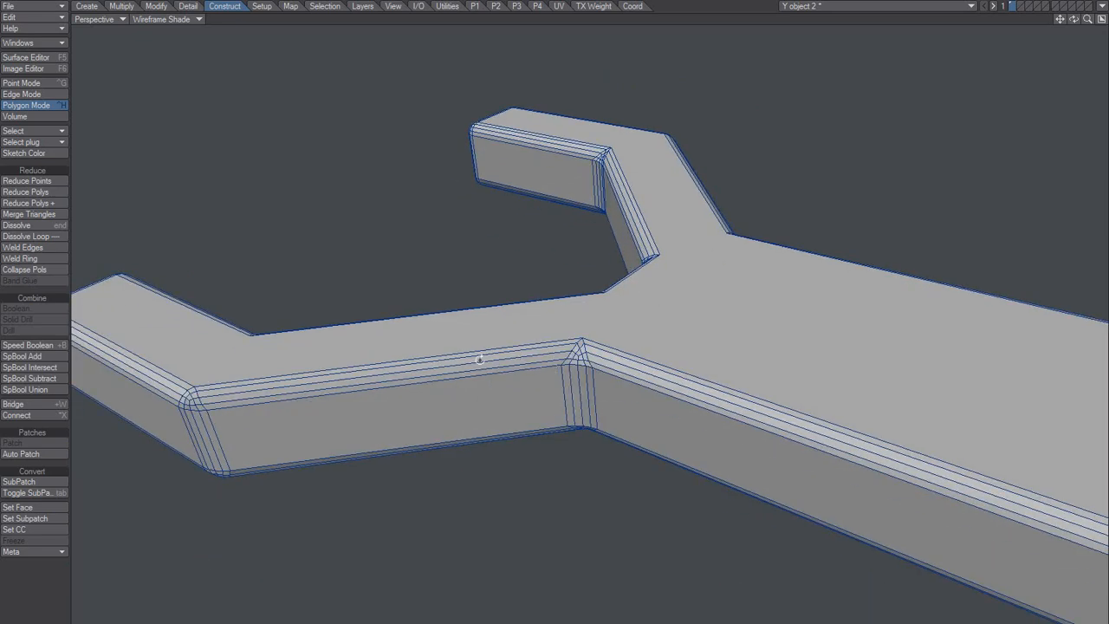
drag(478, 359, 499, 433)
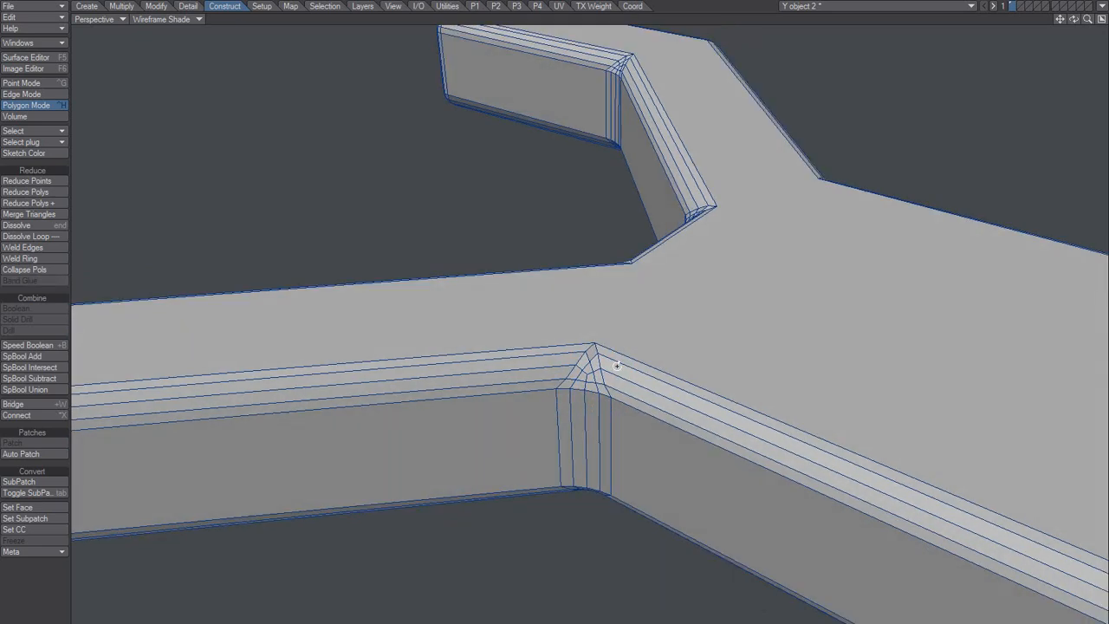
- Select the slab's corner points in Point mode for rounding
drag(614, 364, 492, 325)
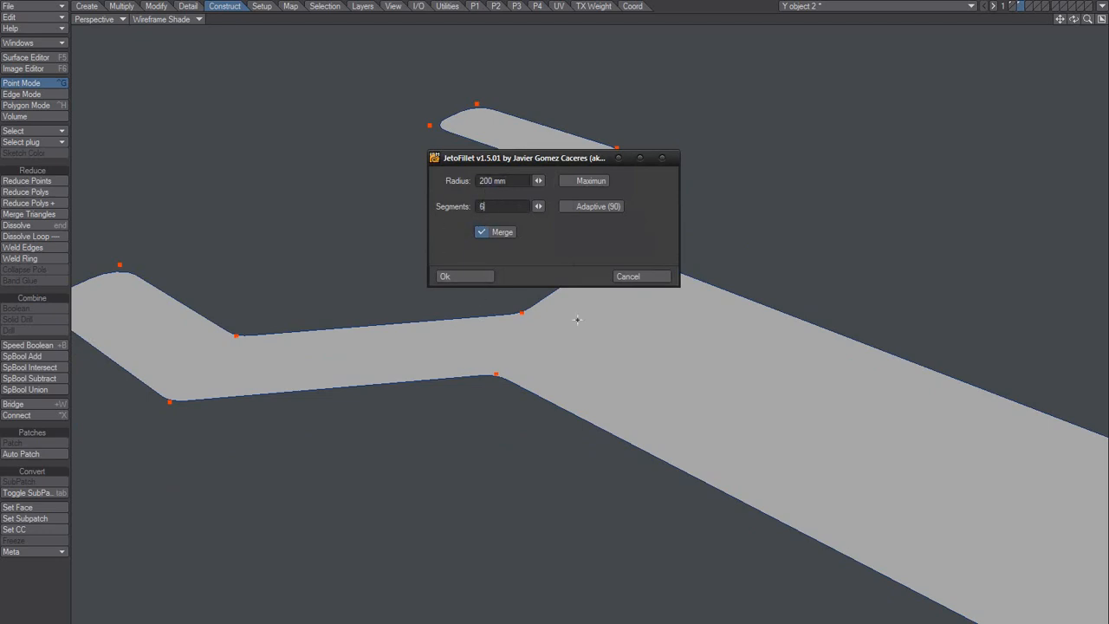
click(444, 275)
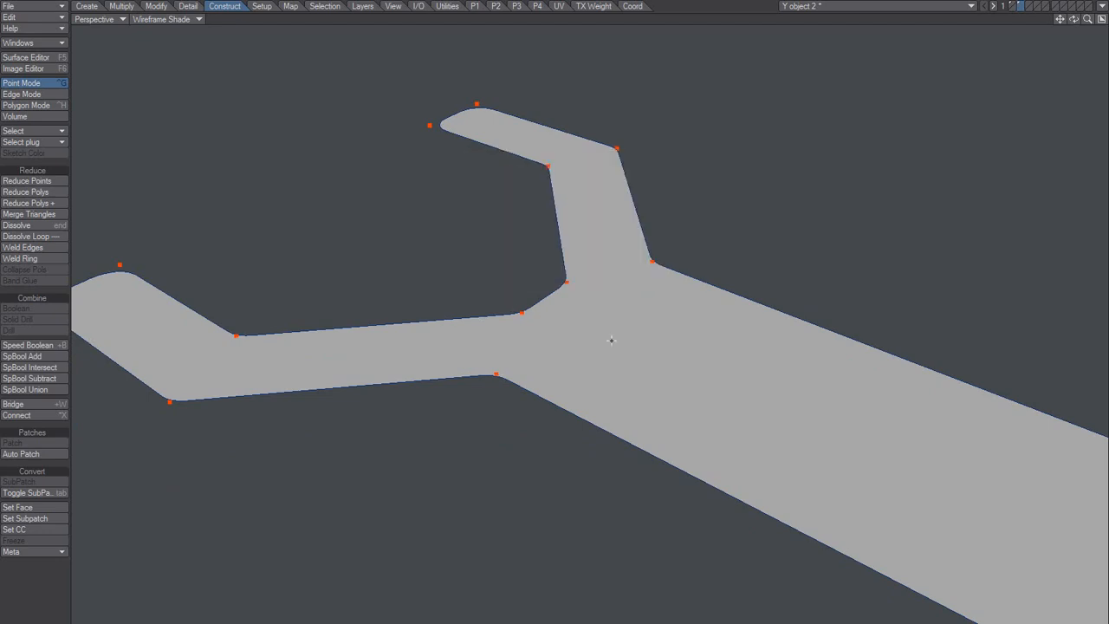
click(26, 106)
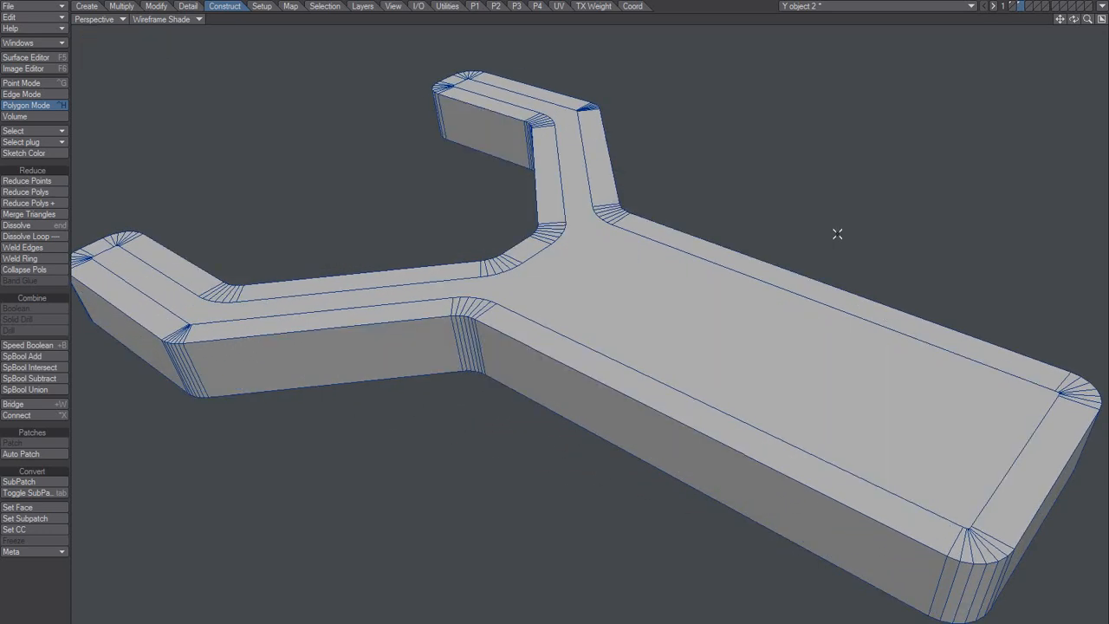
drag(838, 234, 683, 320)
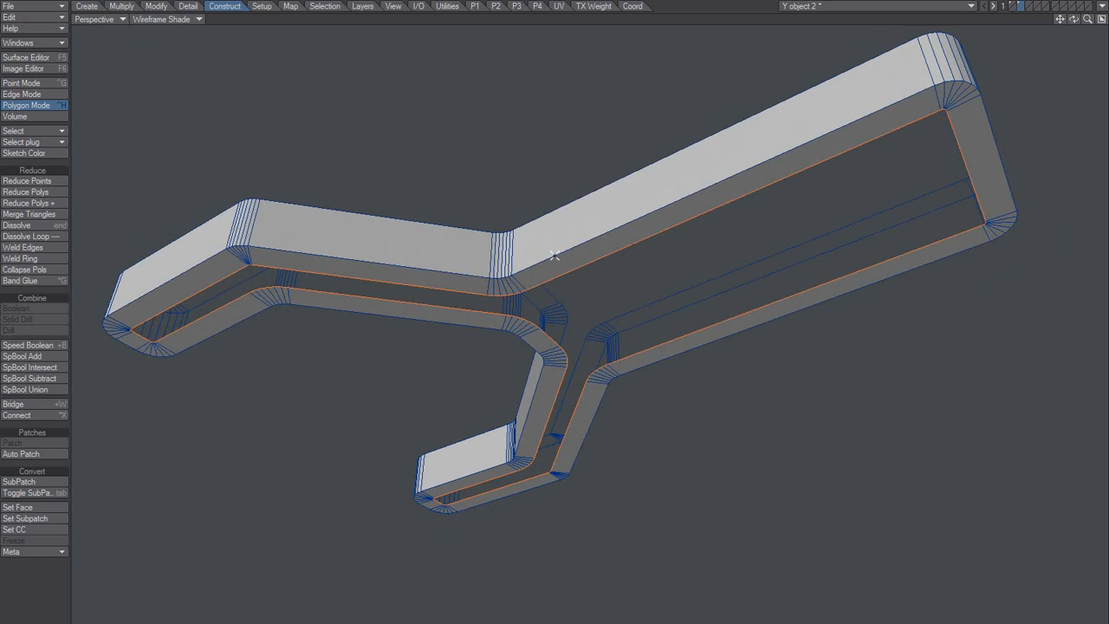
mouse_move(603, 281)
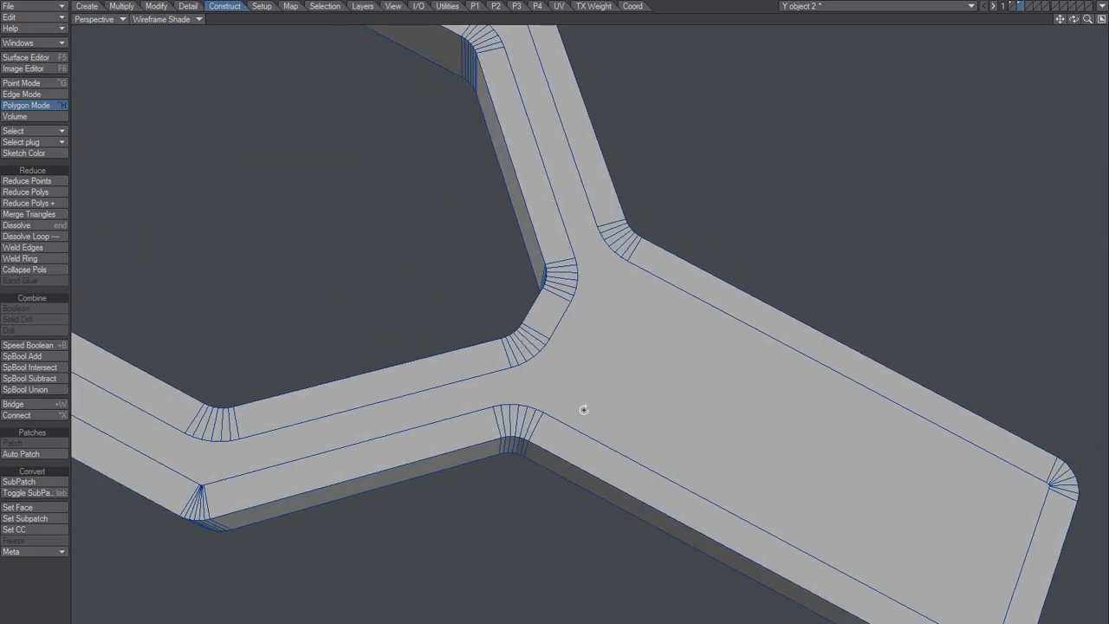
drag(583, 409, 493, 390)
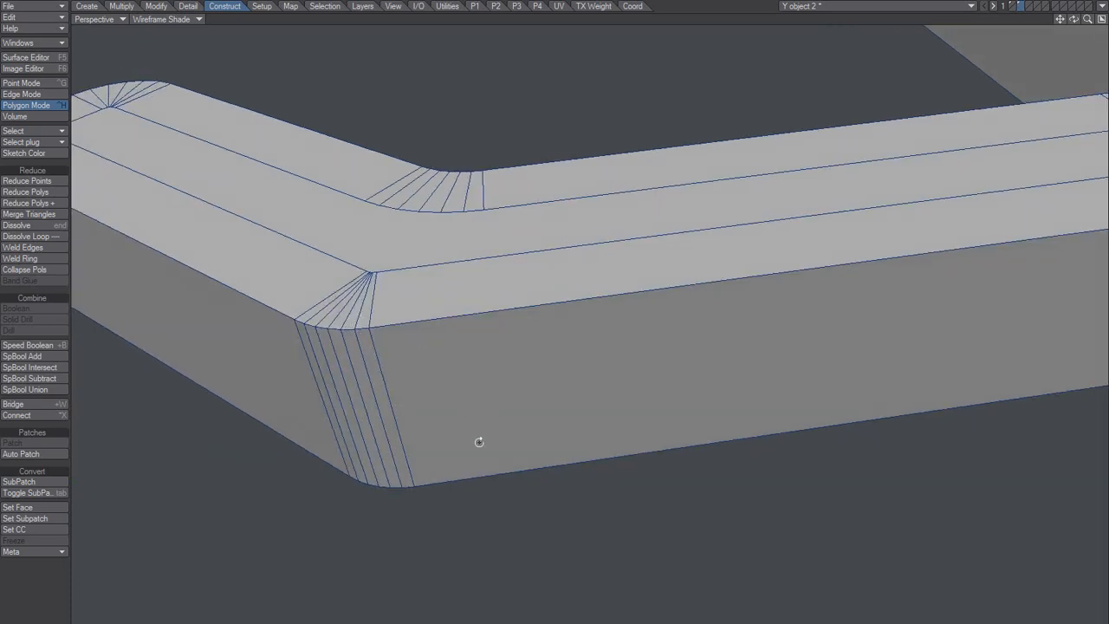
- In Edge mode add bevel loops along the rim edges and inspect the chamfered arm end closely
click(26, 93)
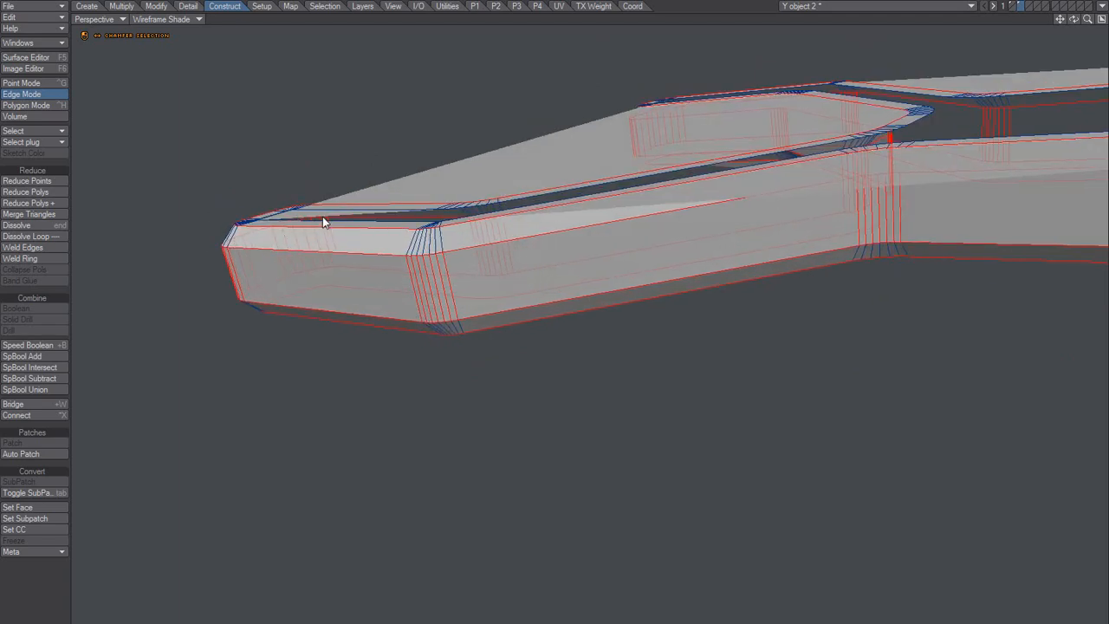
drag(325, 221, 598, 336)
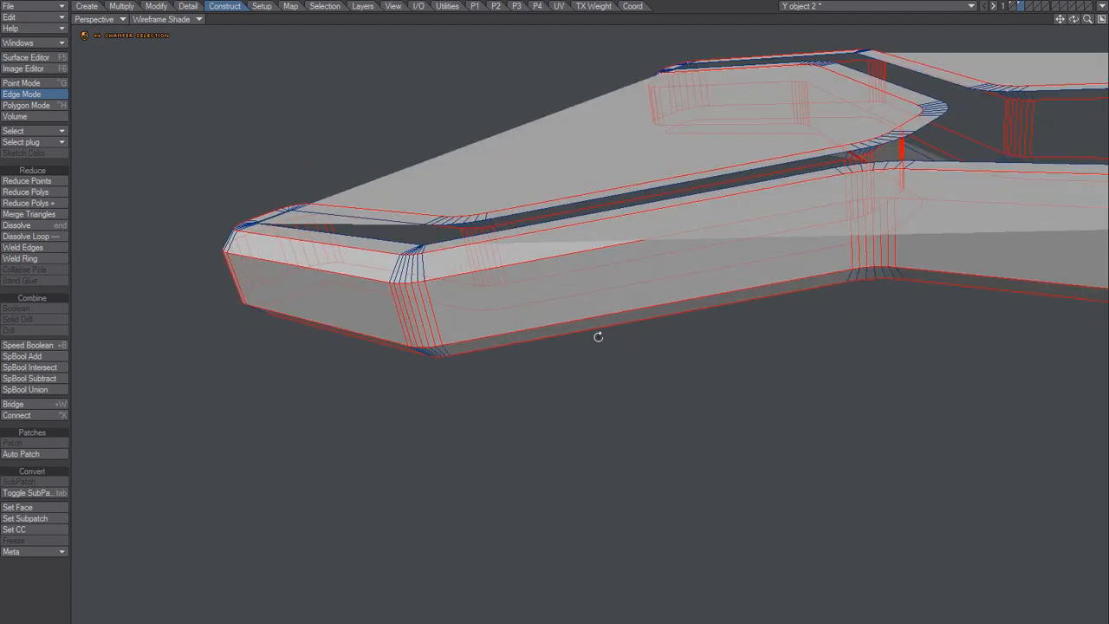
drag(598, 336, 482, 319)
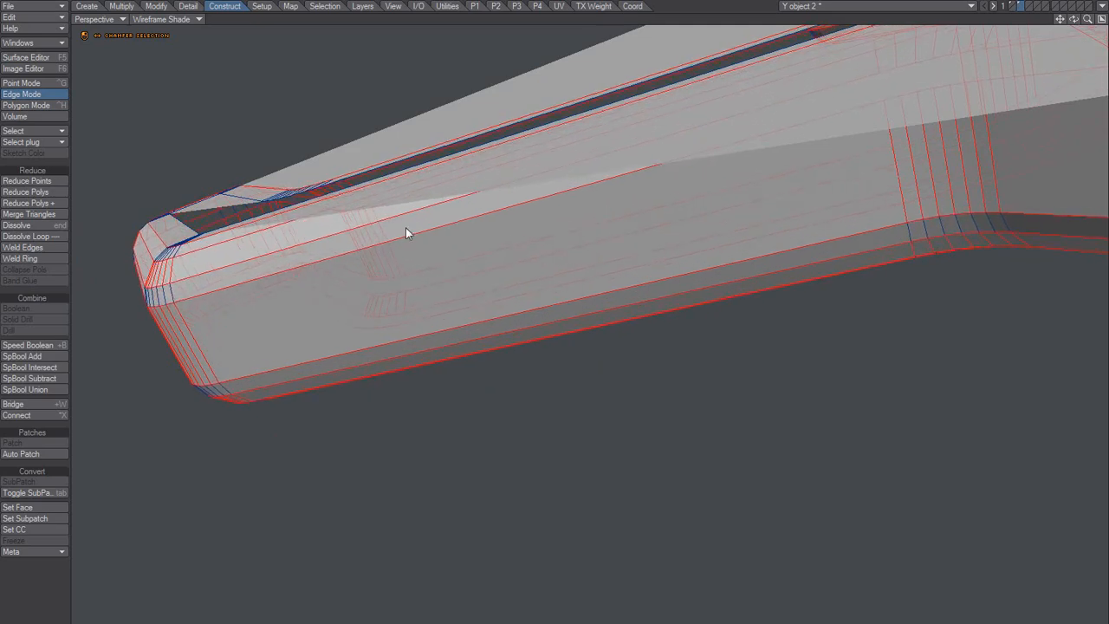
drag(407, 232, 385, 345)
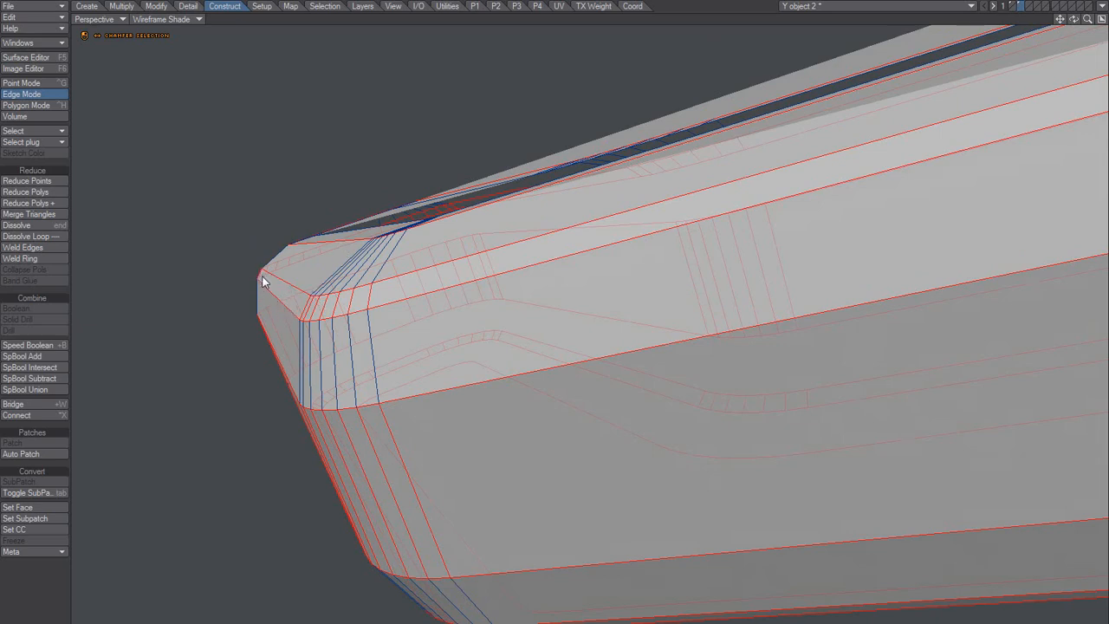
drag(263, 280, 331, 315)
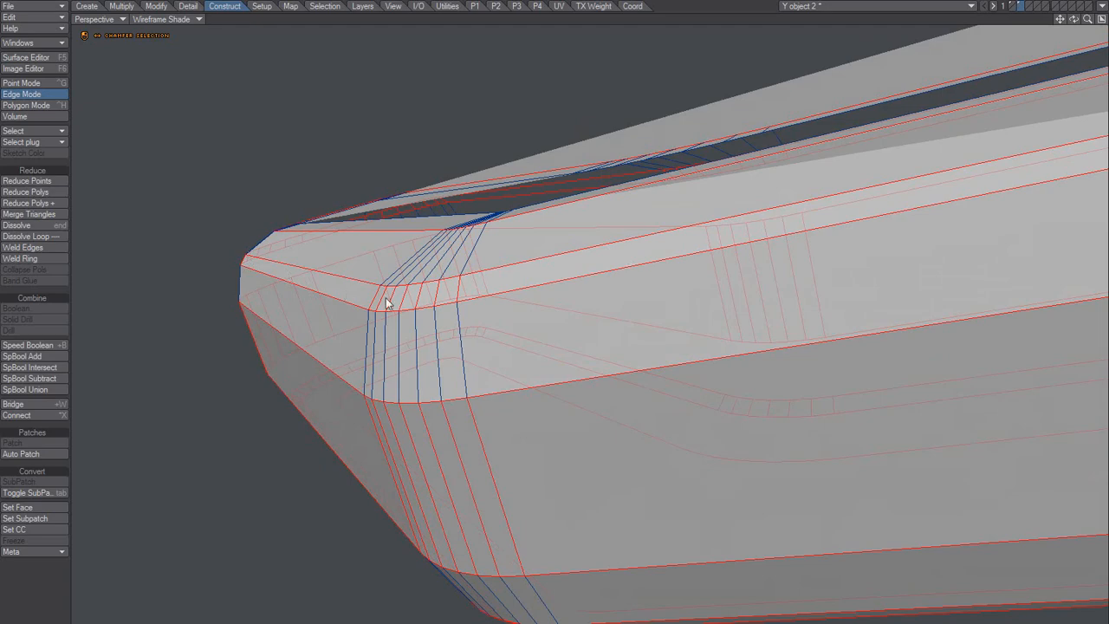
drag(388, 303, 443, 315)
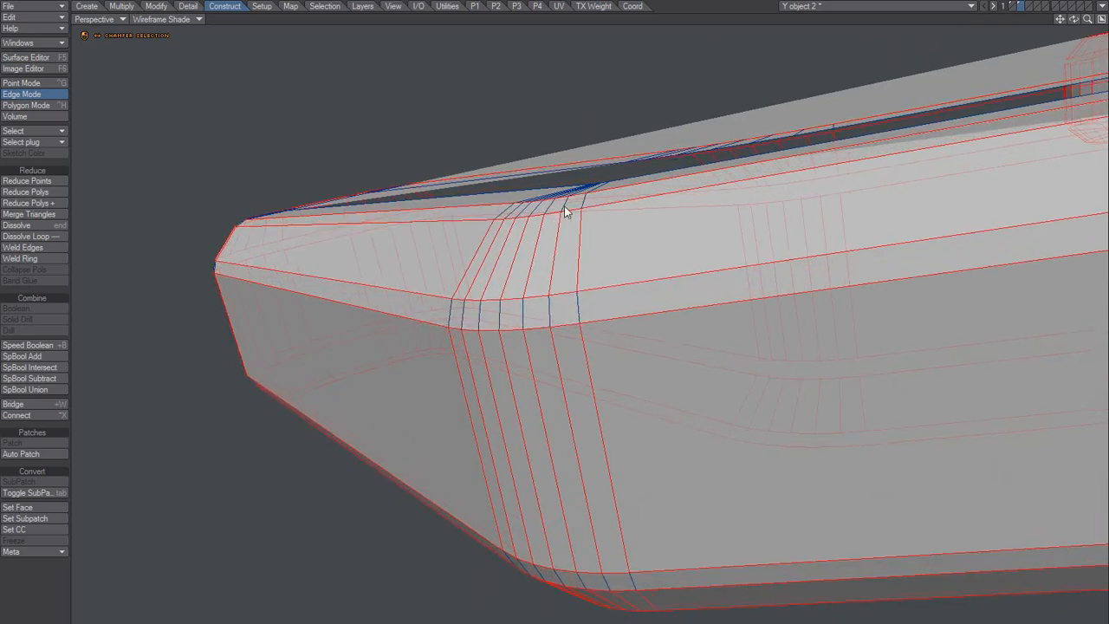
drag(562, 212, 603, 272)
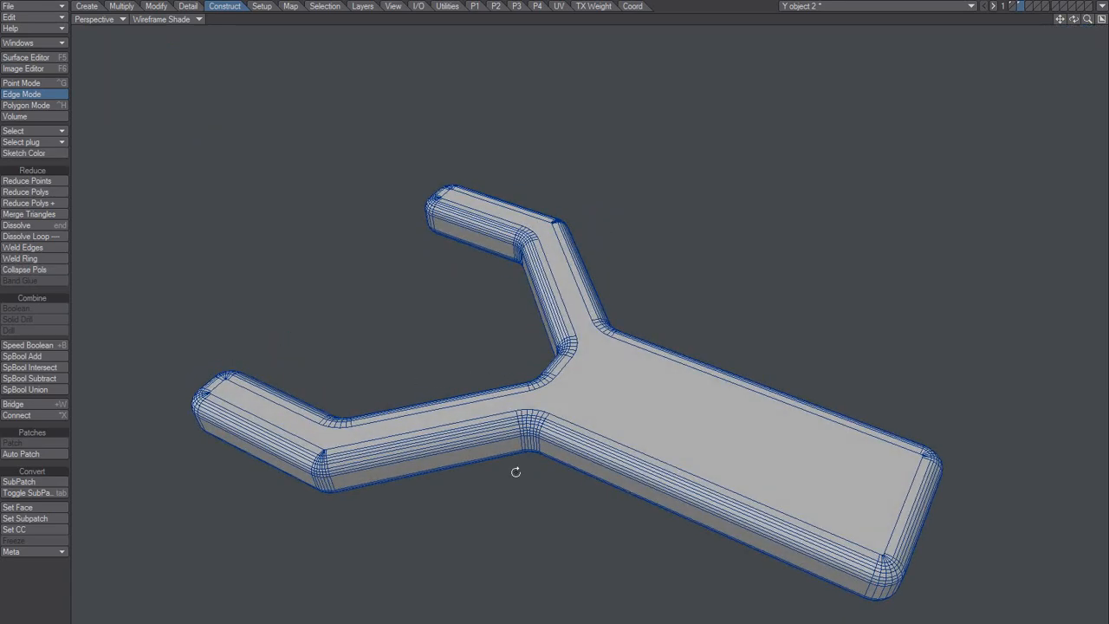
- Bring up the viewport display-style list over the whole bevelled solid
click(161, 19)
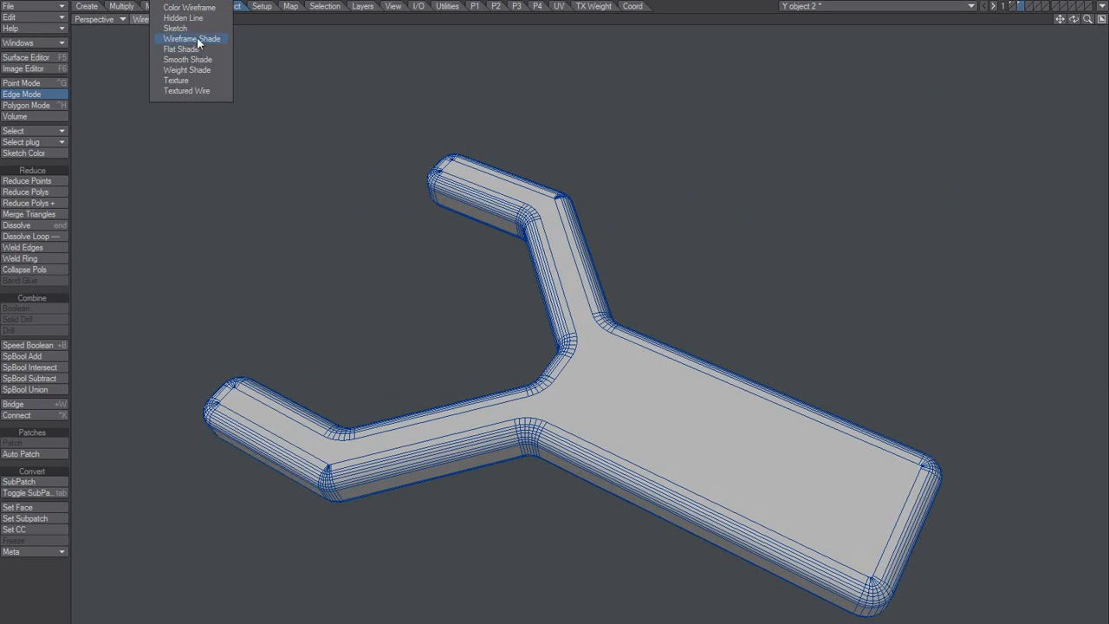
- Show the model in Smooth Shade and return to Polygon mode
click(187, 59)
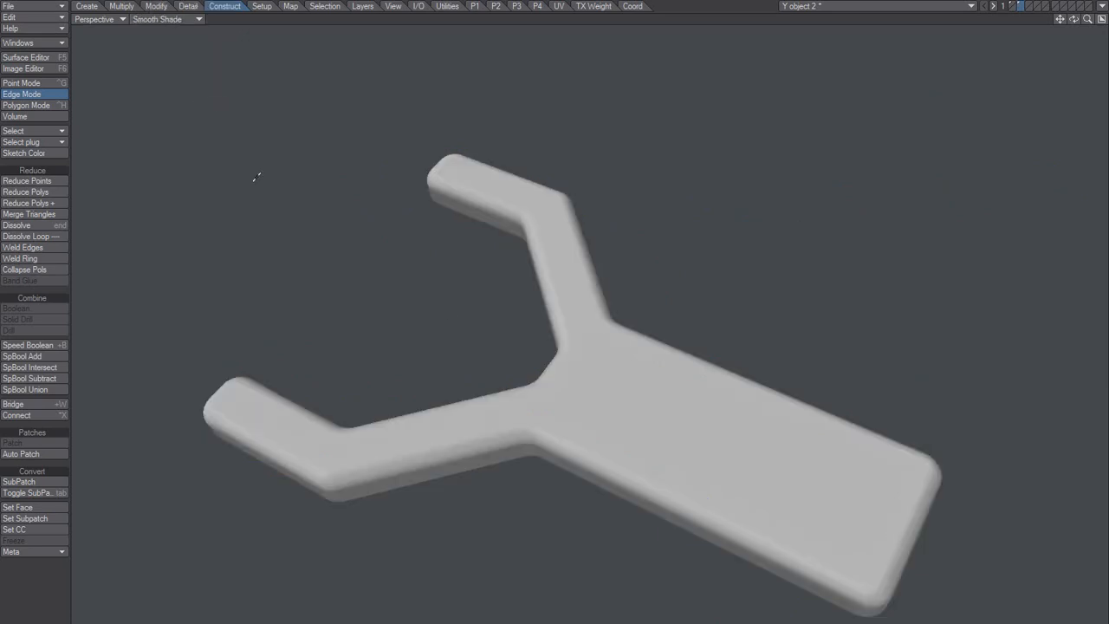
click(26, 105)
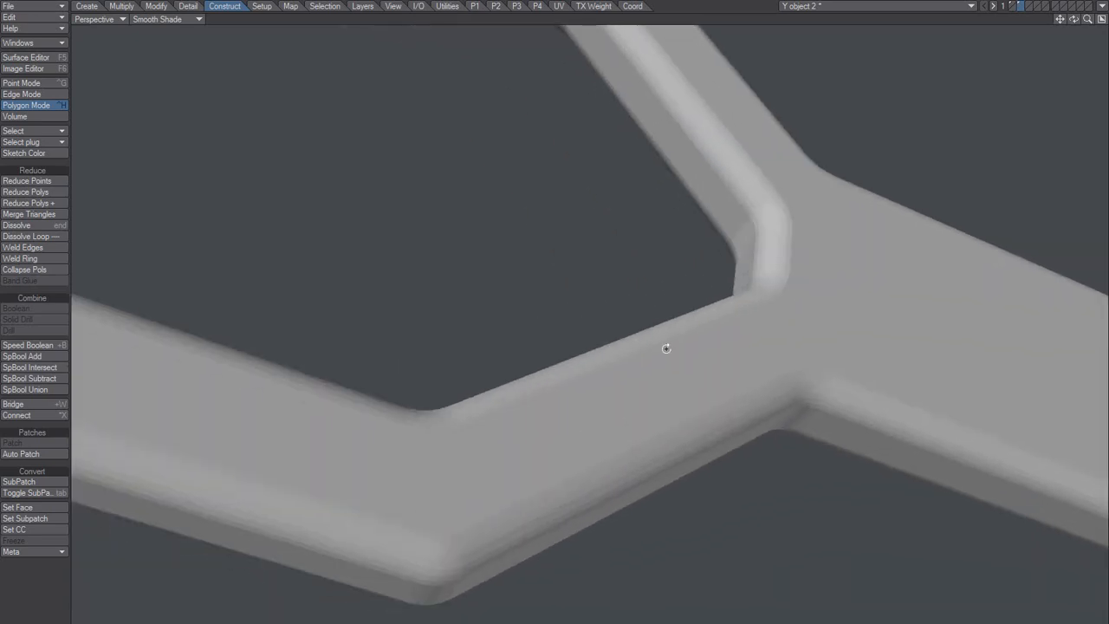
- Orbit around the fork junction, inner arm edge and rounded arm tip to inspect the shading
drag(665, 346, 610, 457)
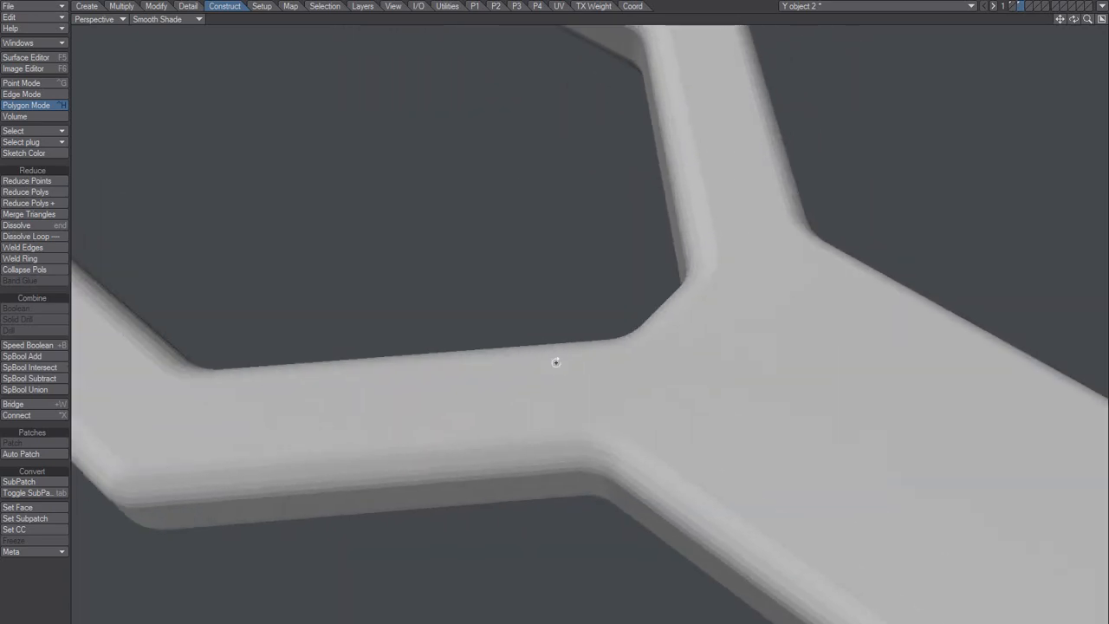
drag(554, 362, 554, 541)
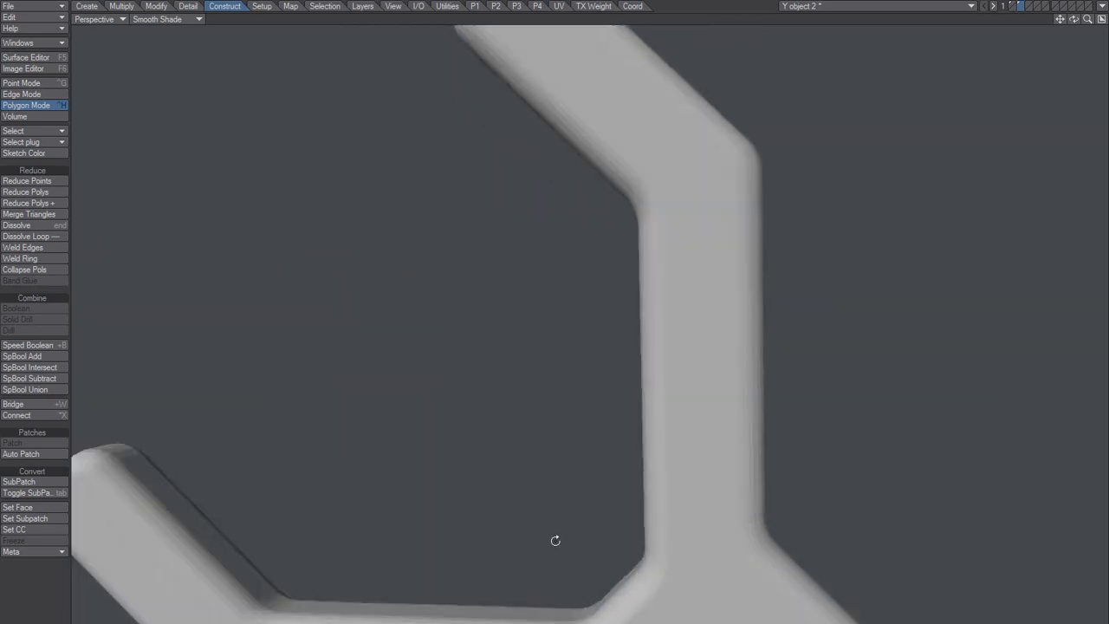
drag(554, 541, 737, 374)
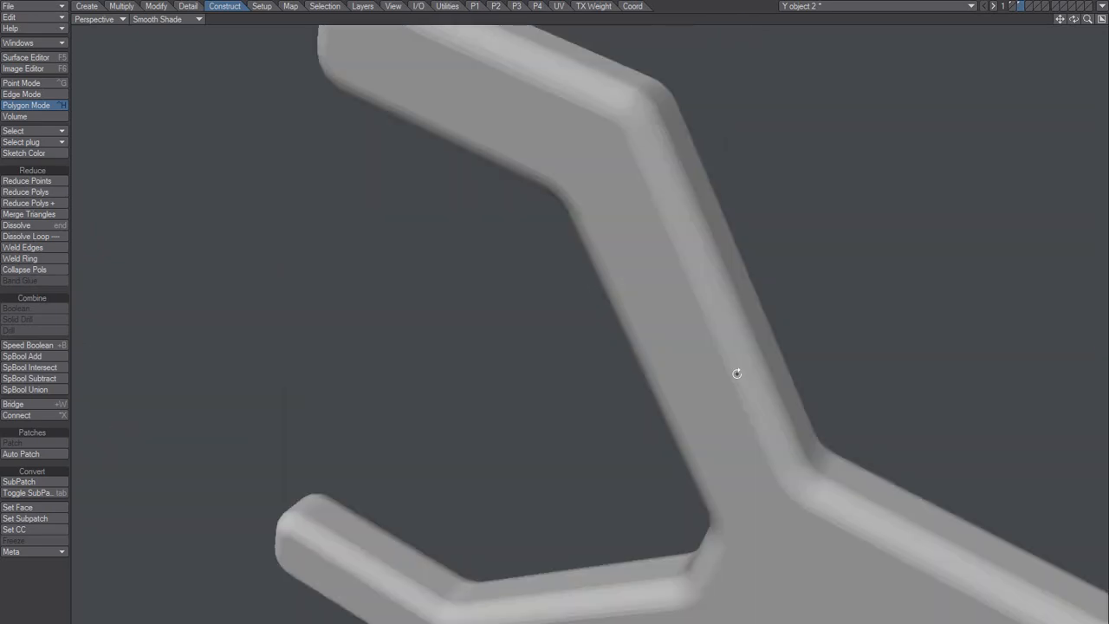
drag(736, 372, 600, 331)
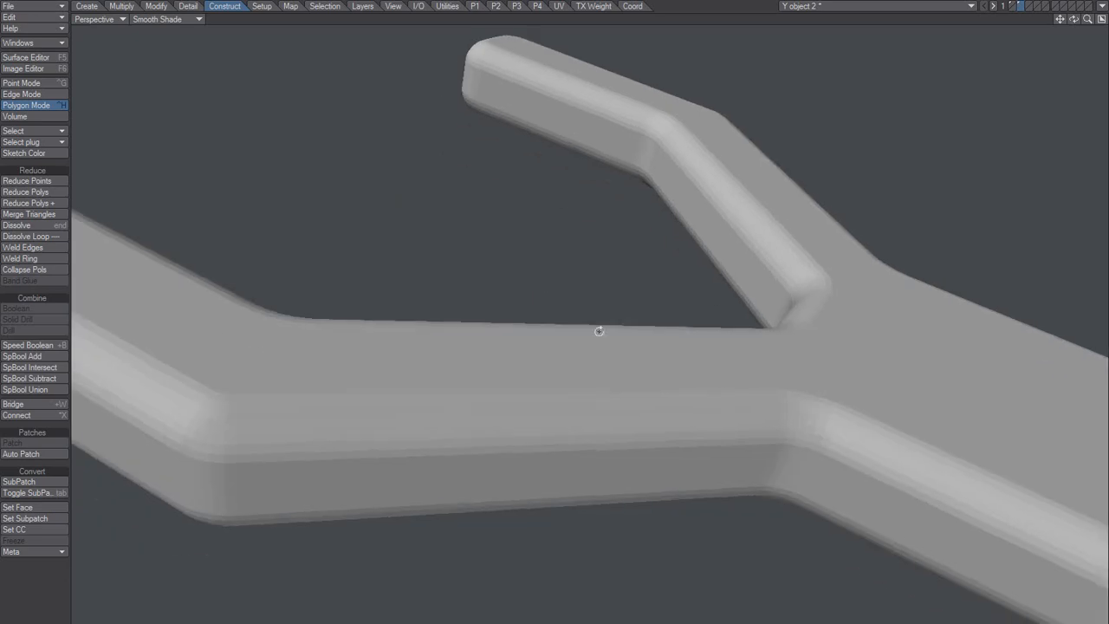
drag(599, 330, 485, 481)
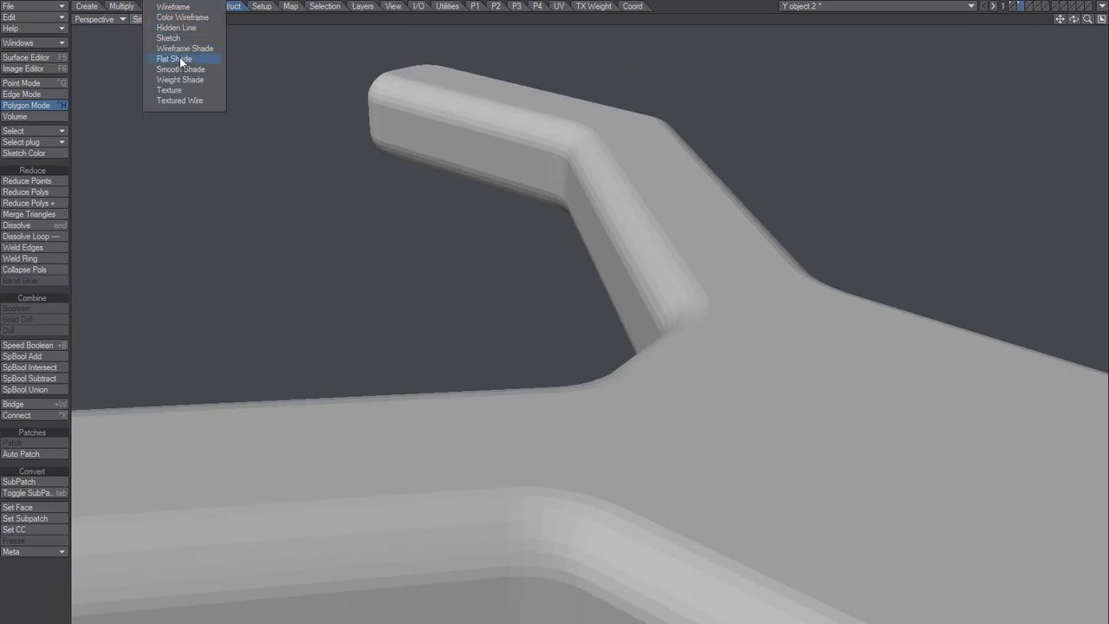
- Switch the viewport display style back to Wireframe Shade
click(186, 49)
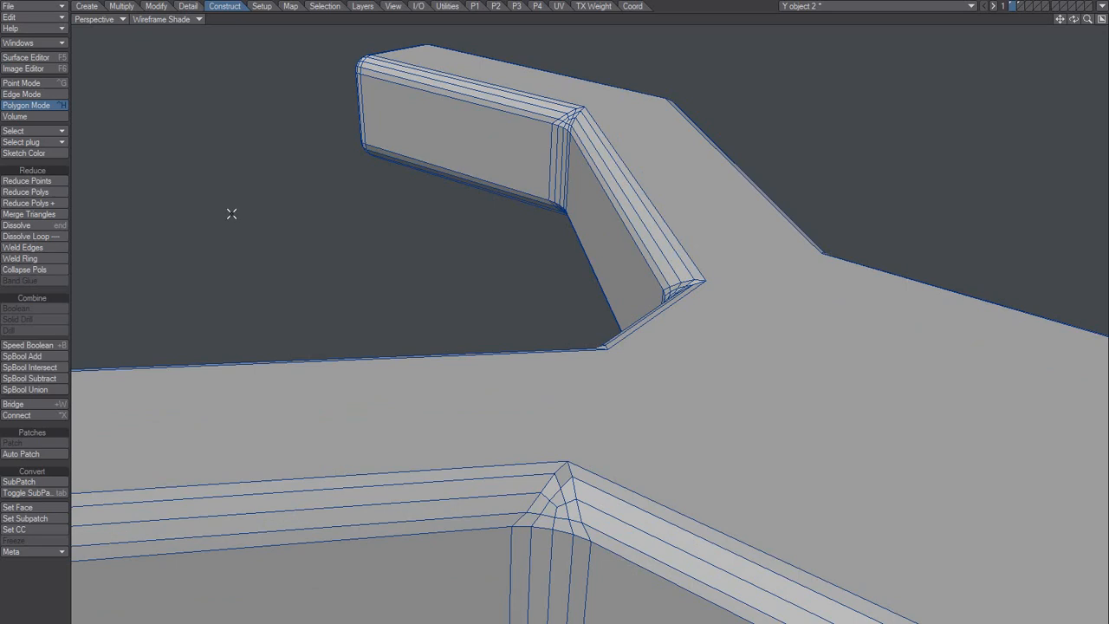
mouse_move(281, 270)
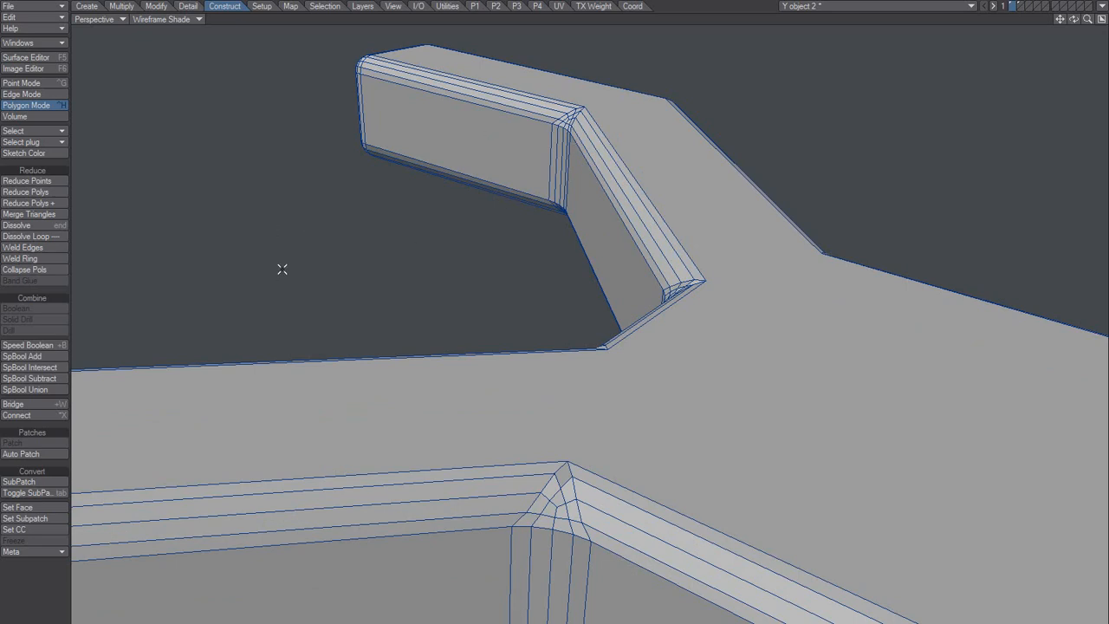